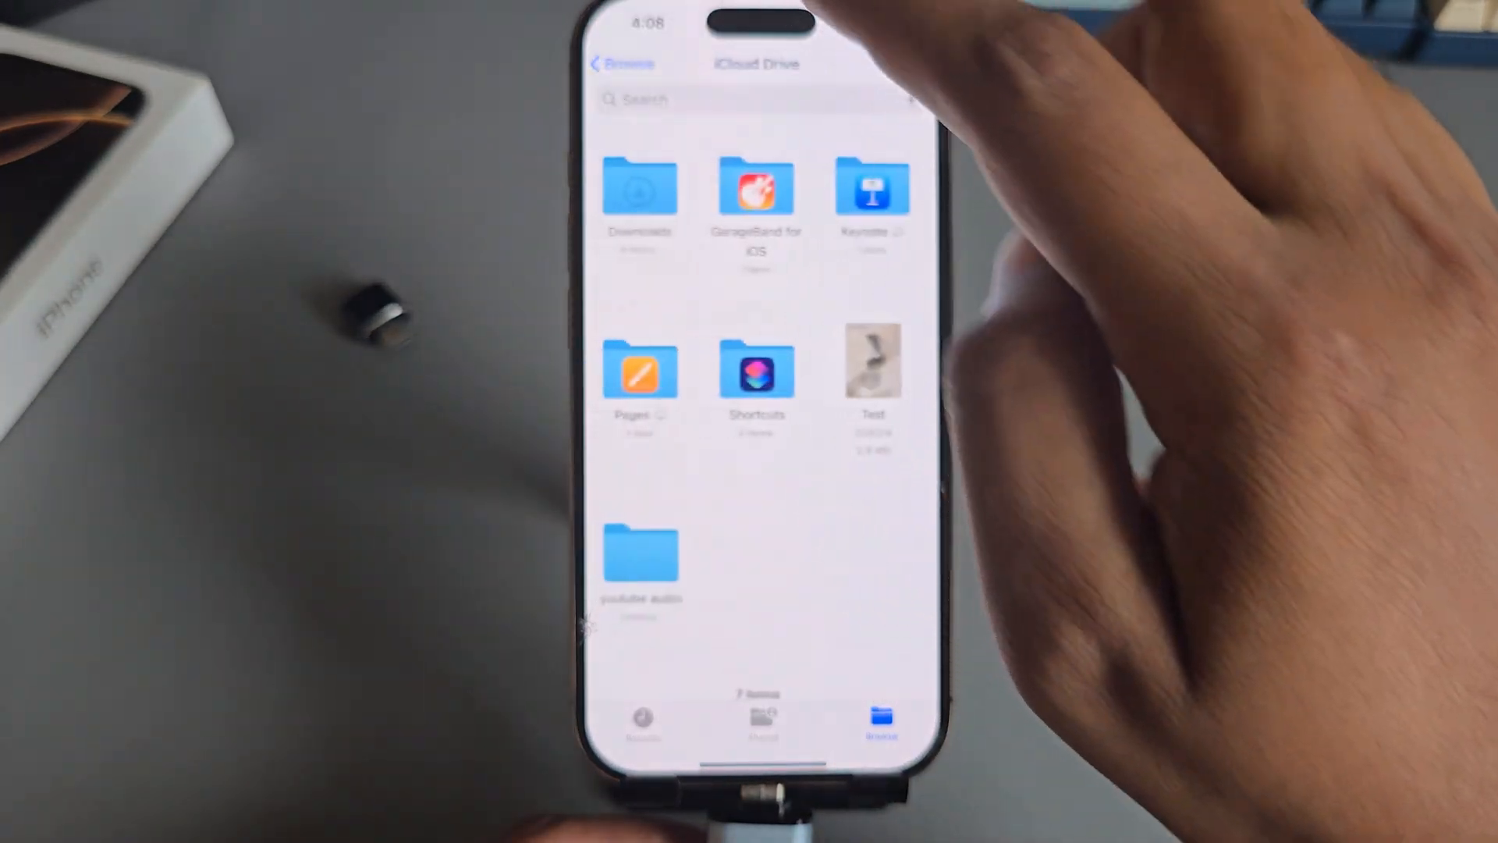
Go back from iCloud Drive to the Browse list showing Transcend and iCloud Drive.
click(620, 62)
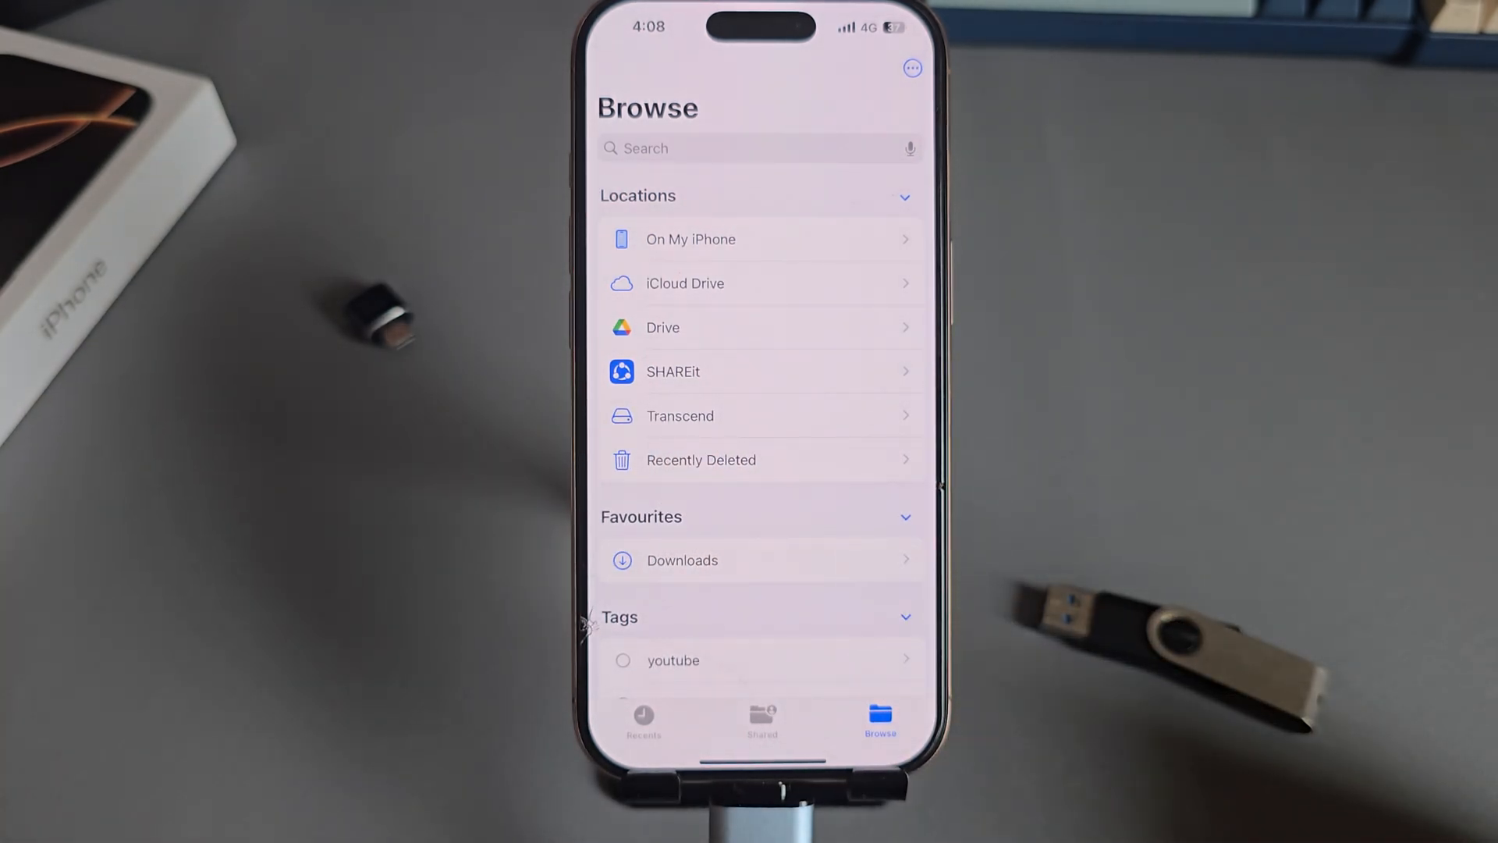
click(679, 415)
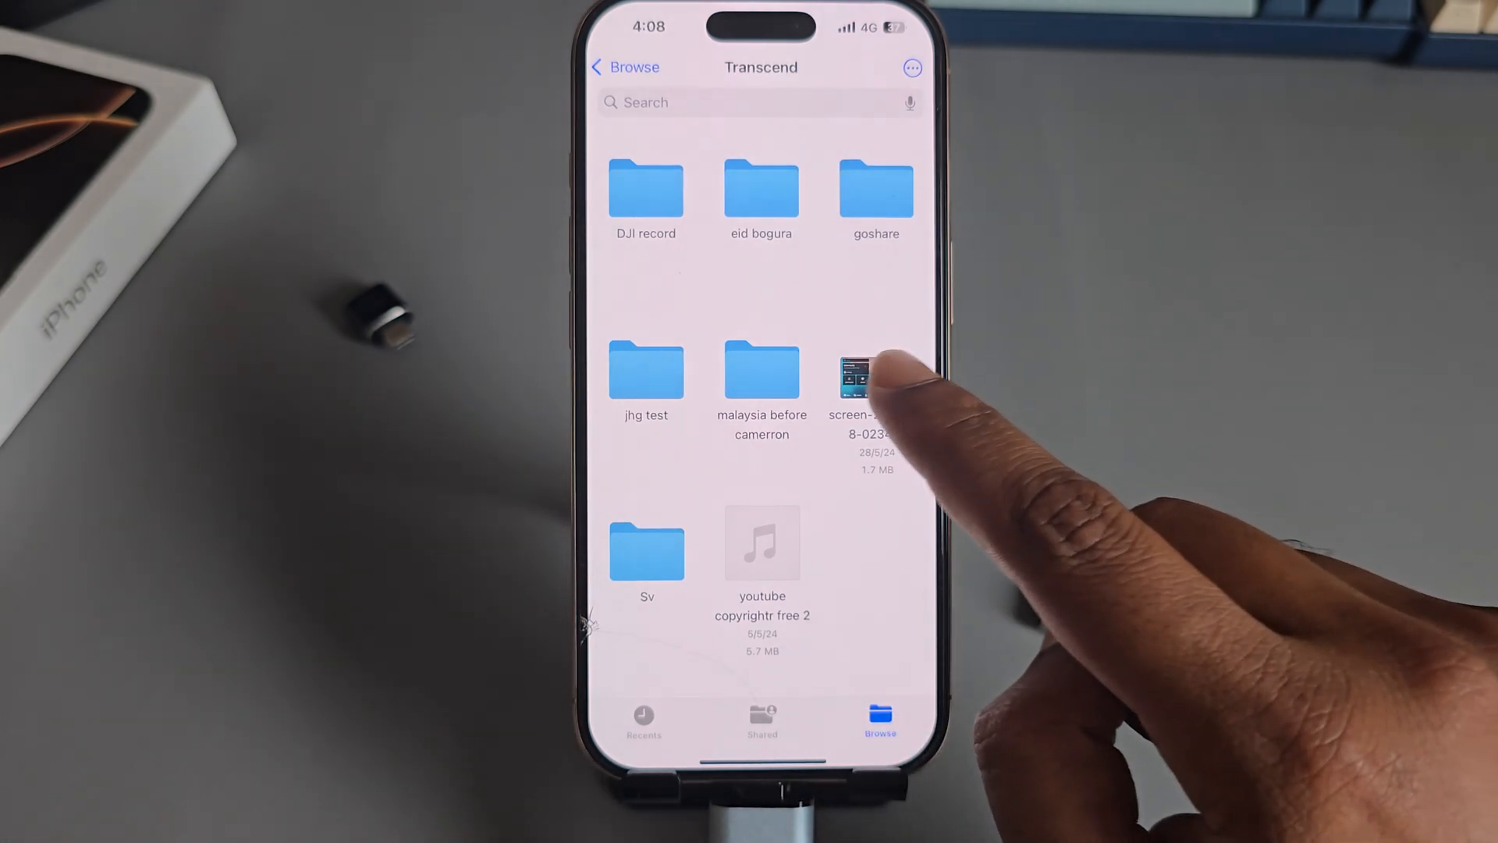
click(868, 387)
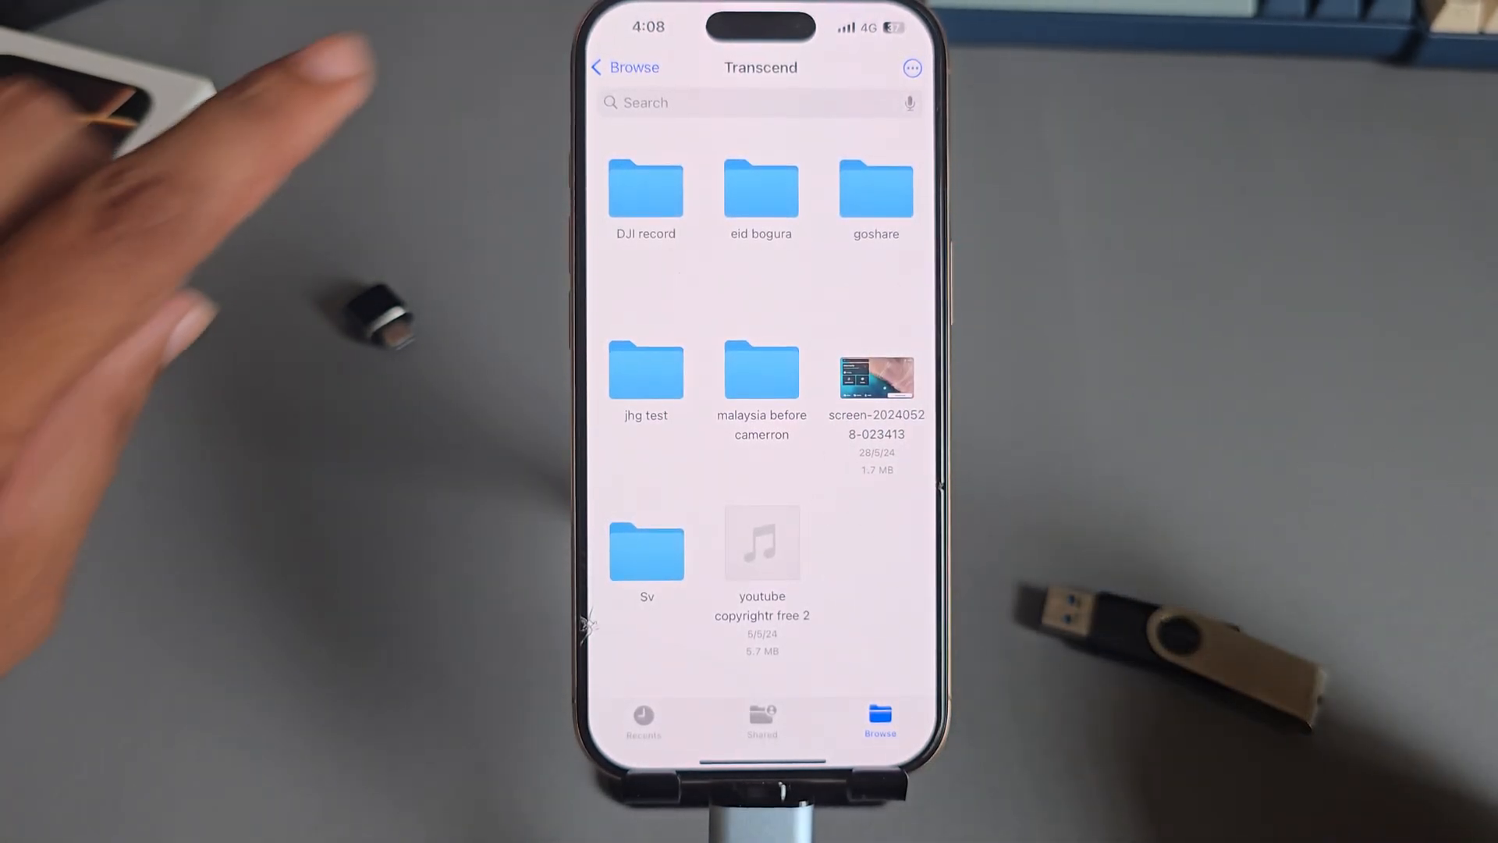
click(624, 67)
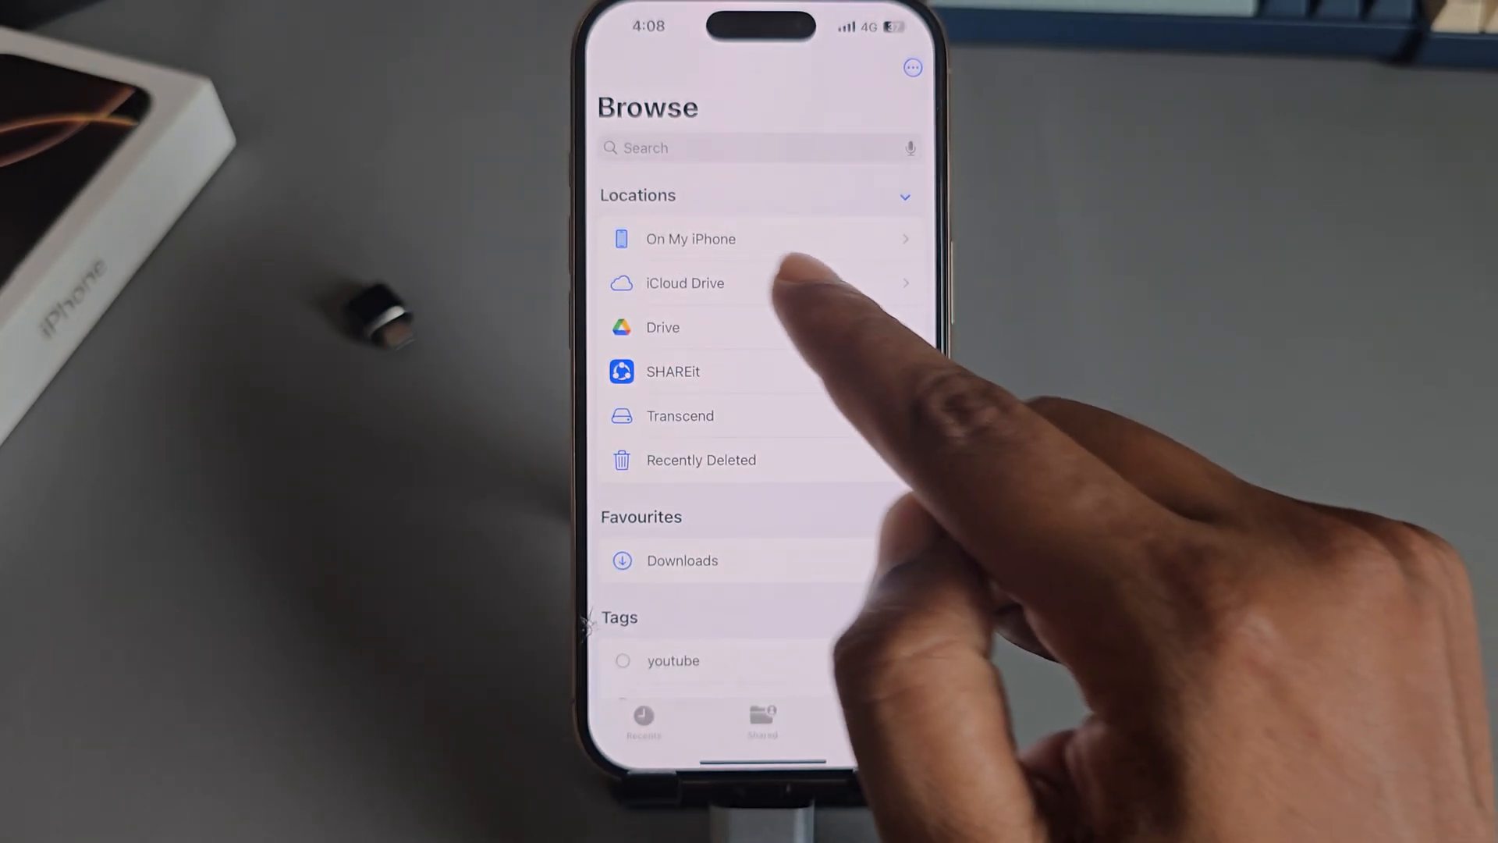
Make a new folder on On My iPhone and name it 'Test'.
click(690, 239)
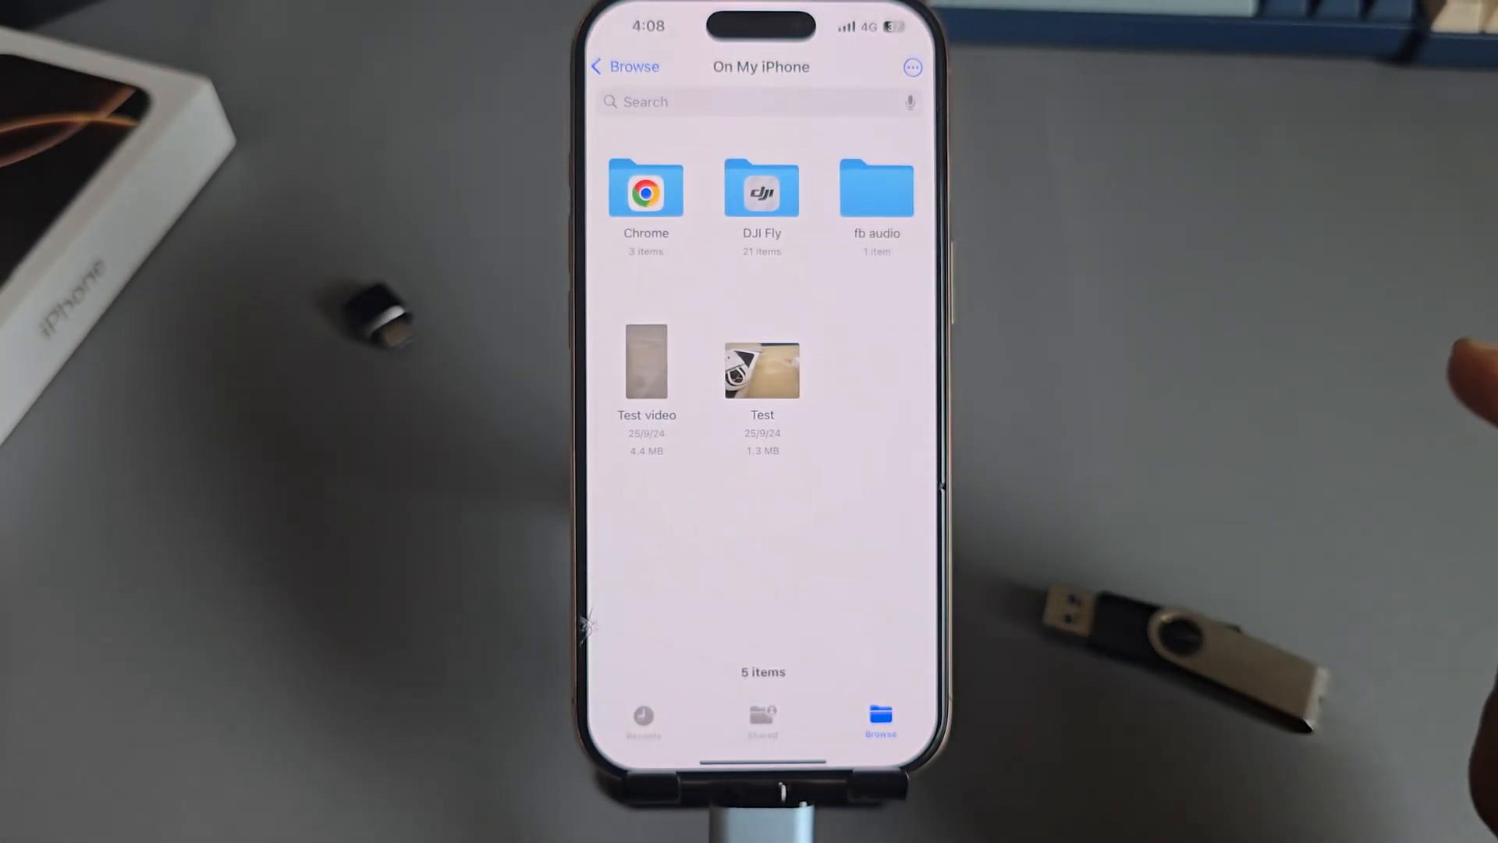
click(910, 67)
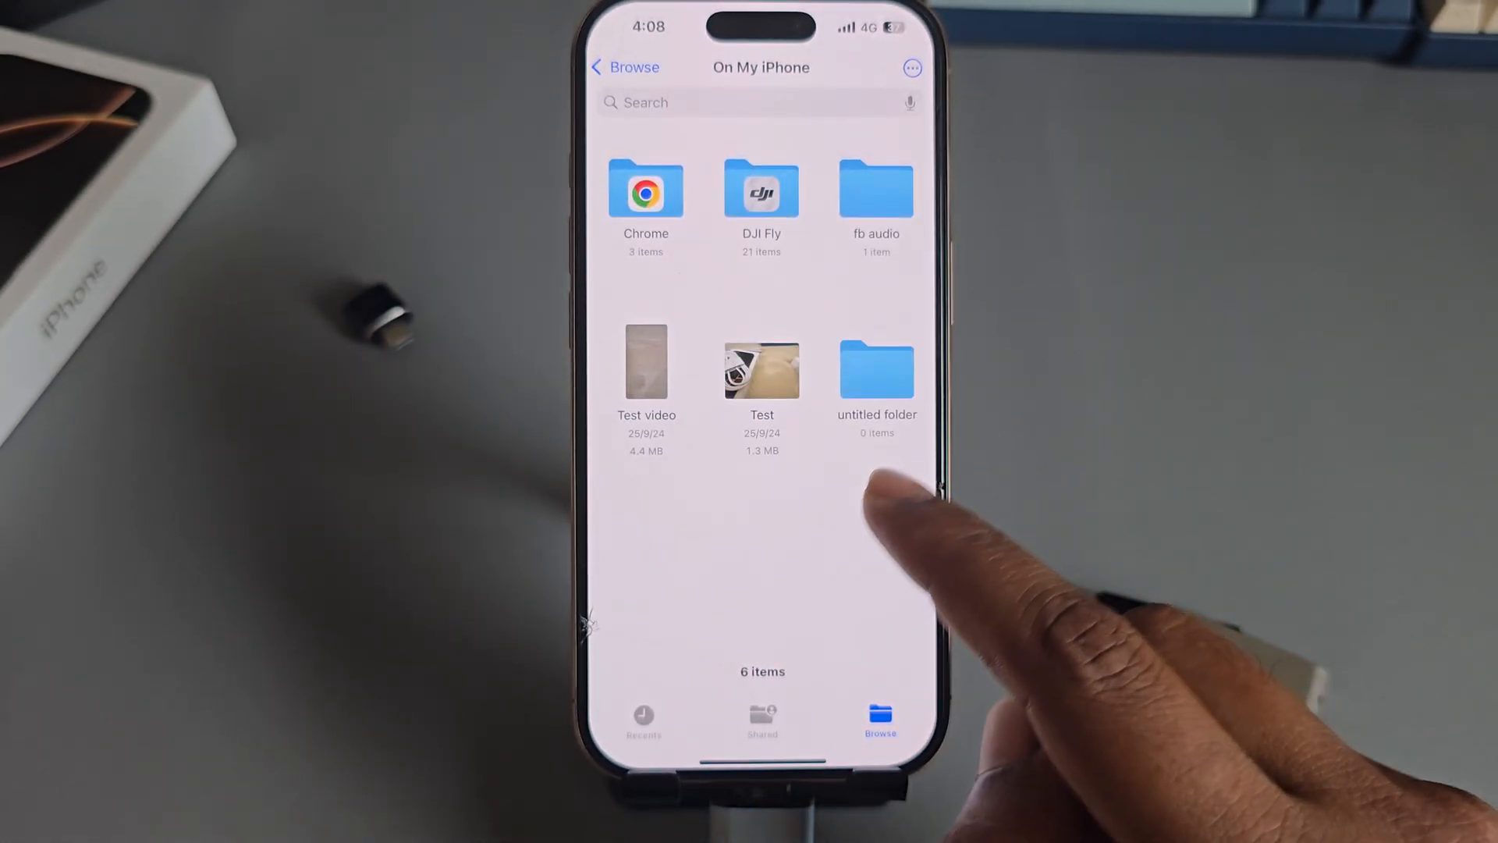
text(Tes)
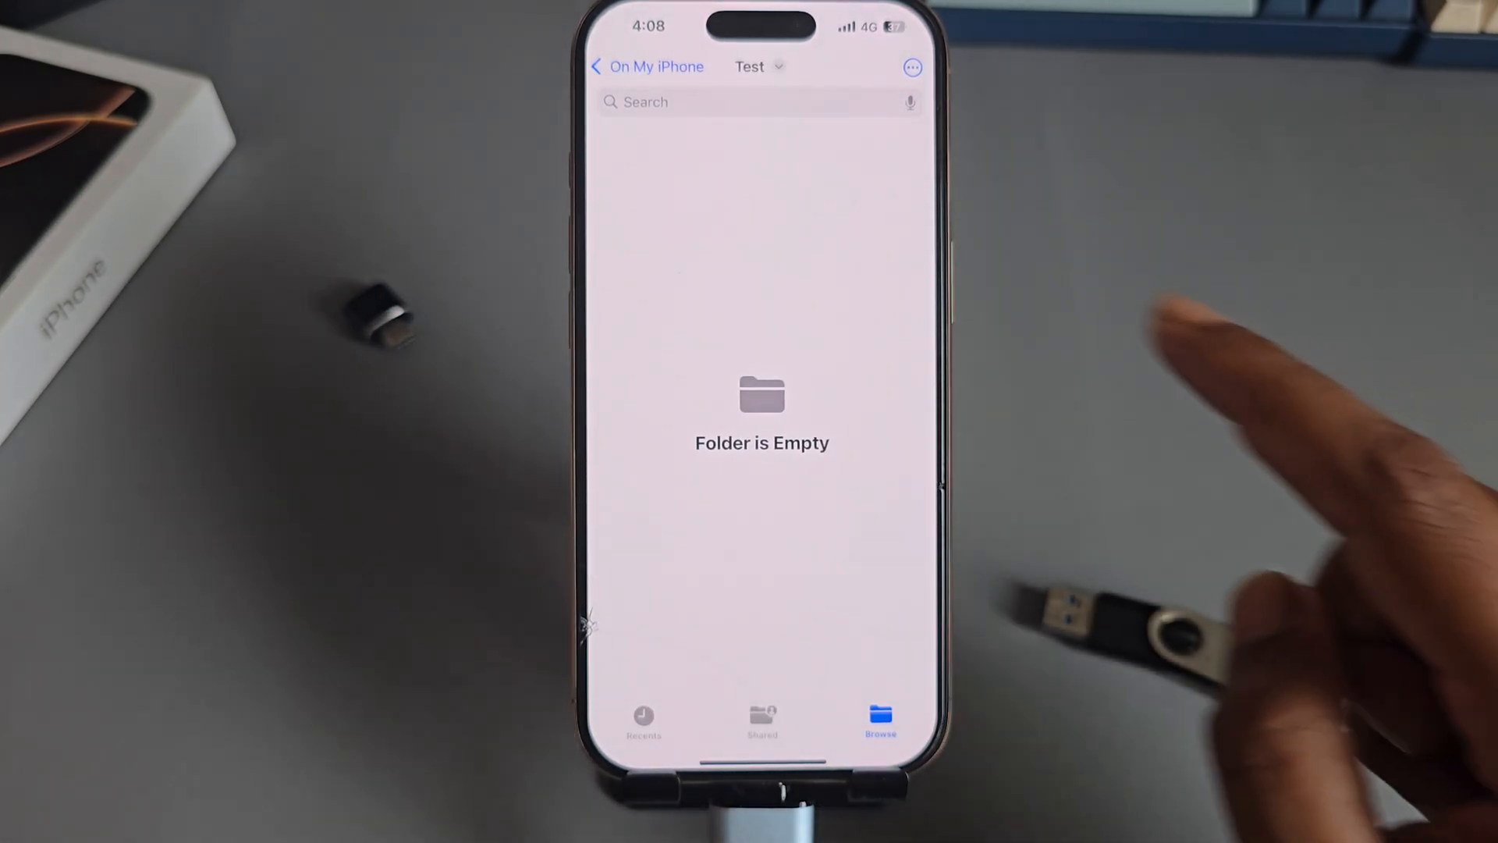
Paste the copied pendrive file into the empty Test folder.
click(910, 67)
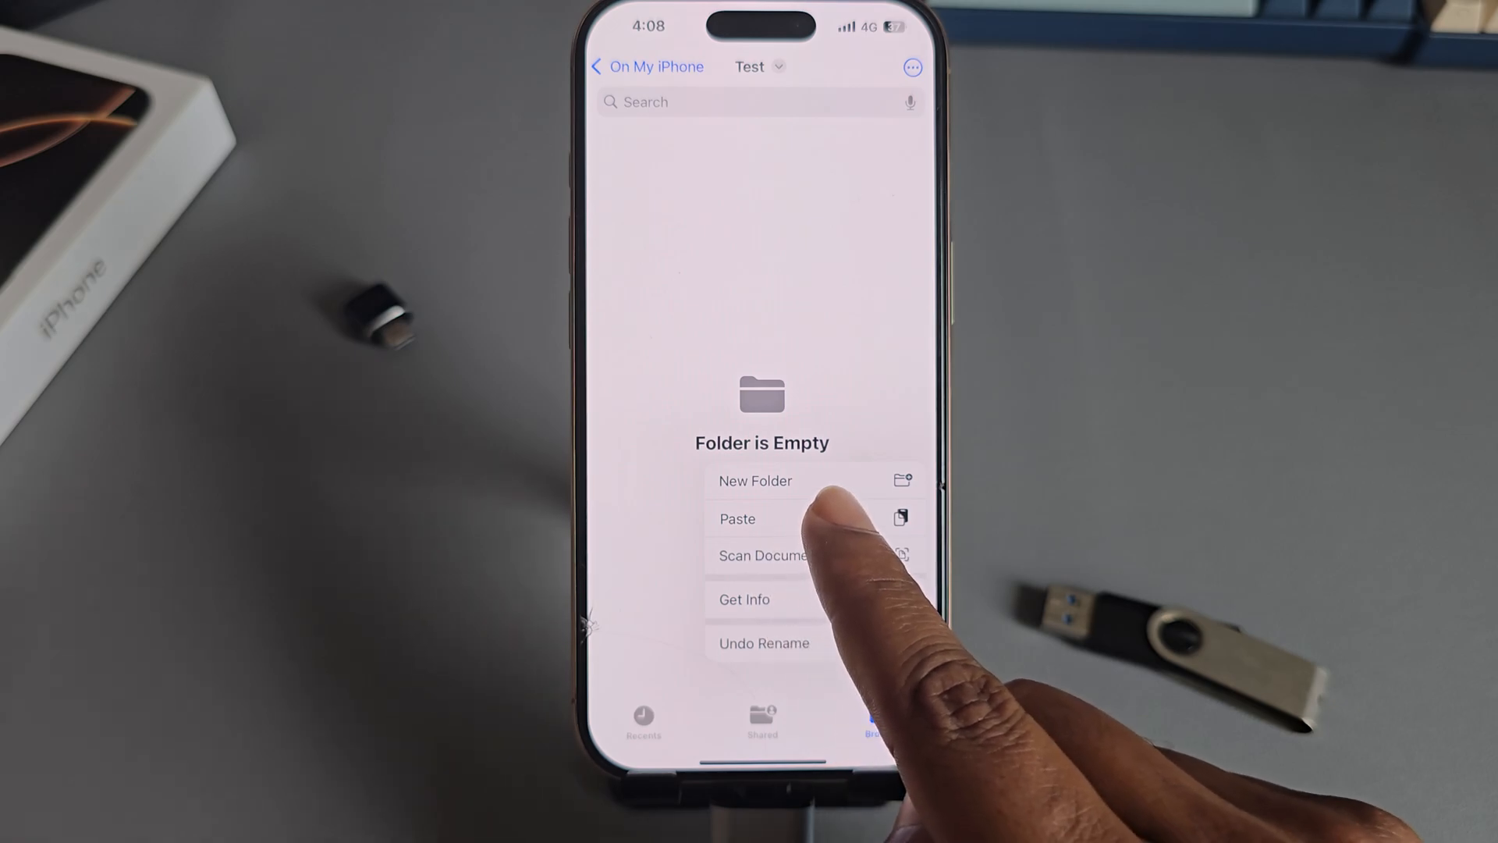
click(739, 518)
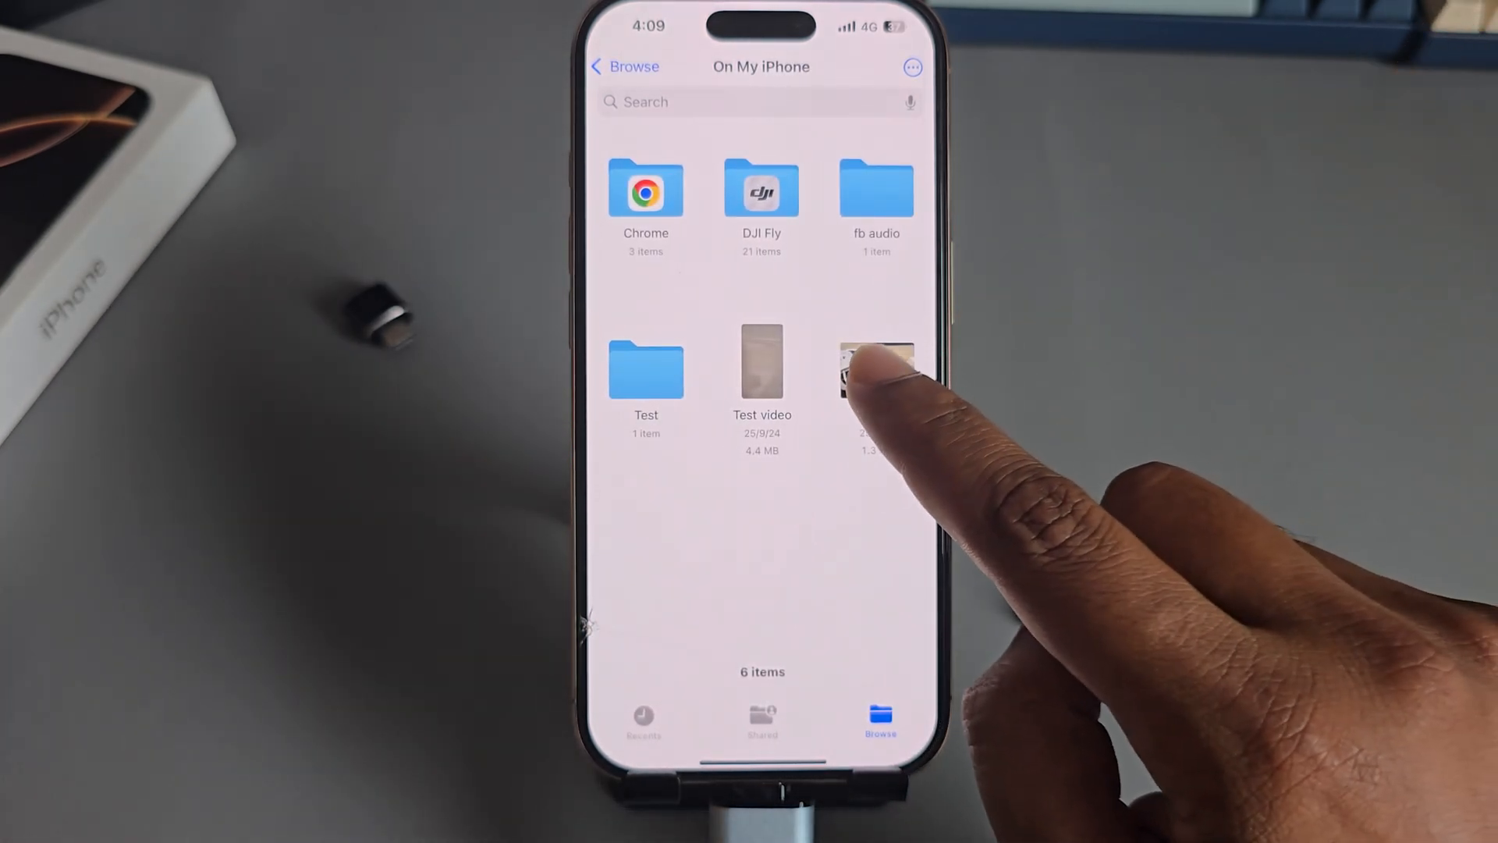
Copy the Test image from the iPhone and go to the Transcend drive.
click(875, 368)
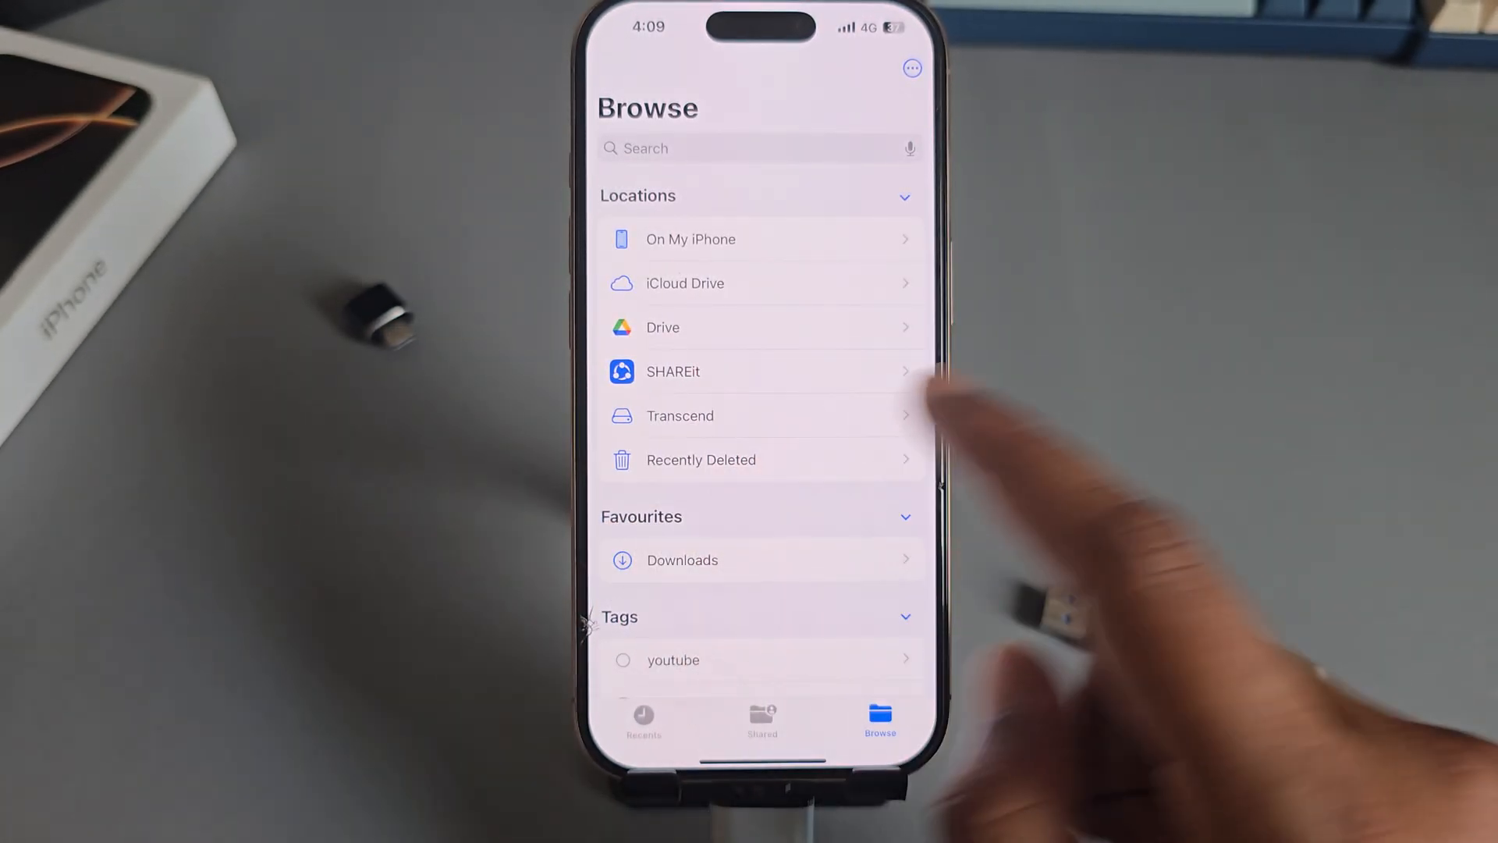
click(681, 415)
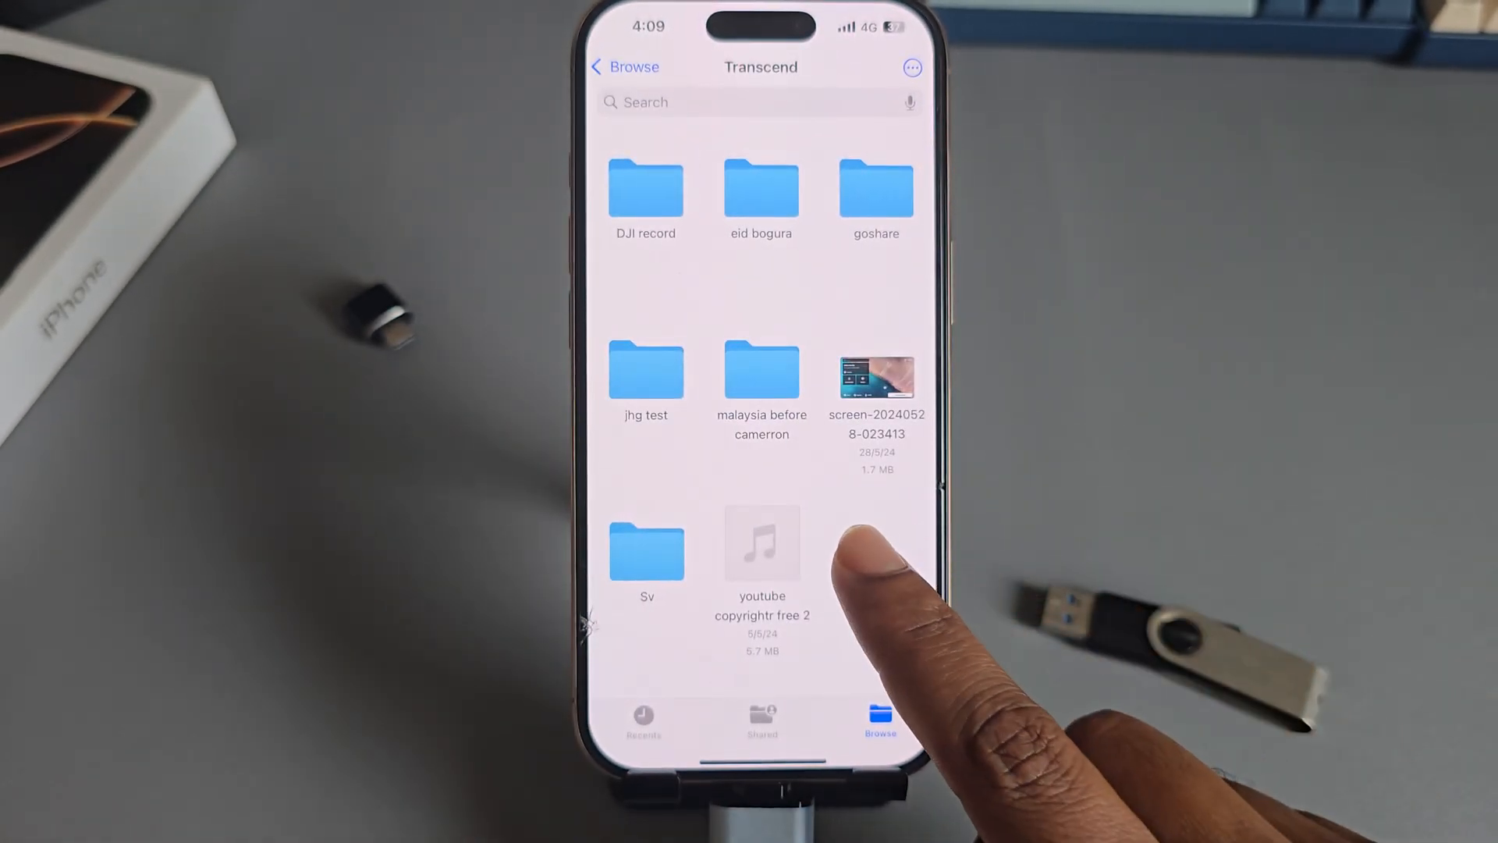